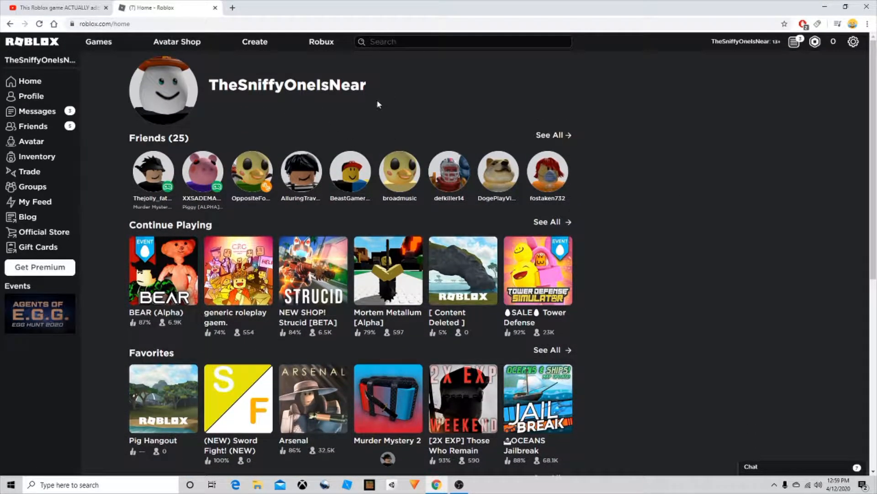
pyautogui.moveTo(614, 78)
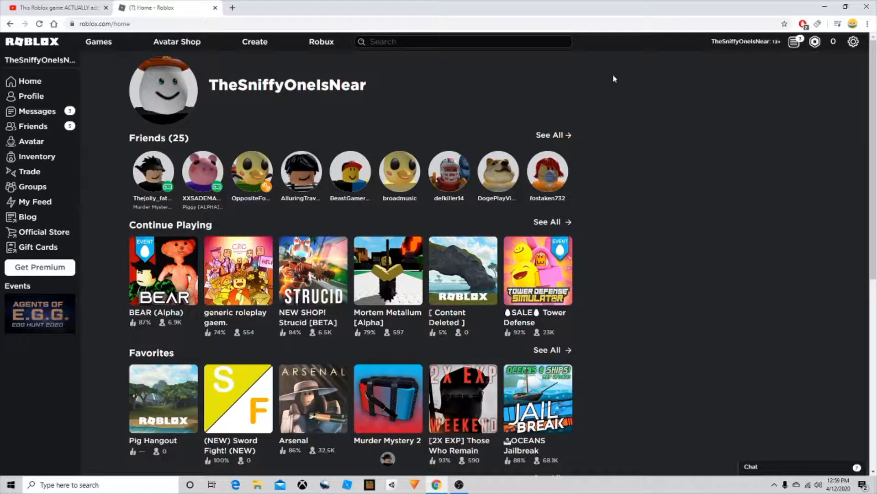
pyautogui.moveTo(590, 235)
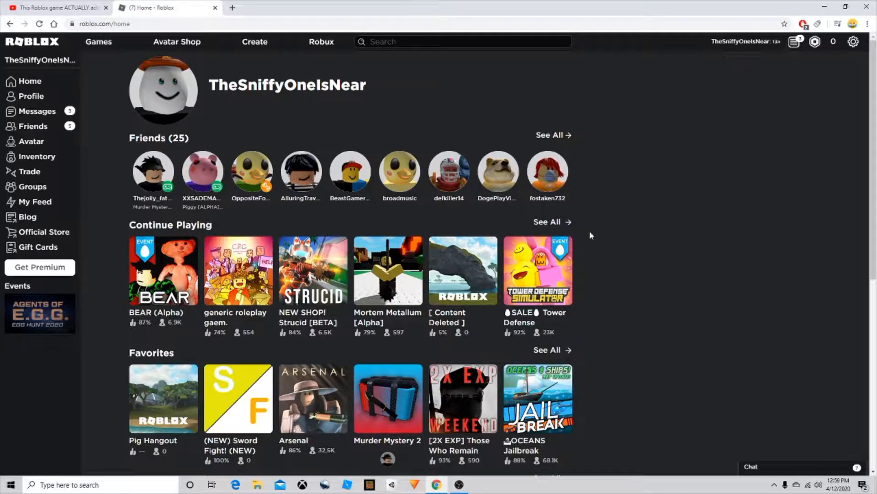
# - Reach the Robloxian High School tile under Continue Playing and go to its game page
pyautogui.scroll(-3)
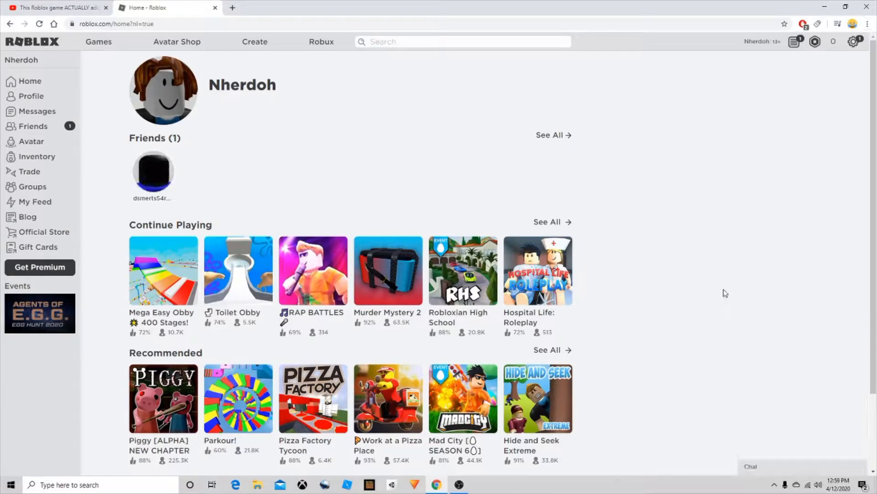
pyautogui.moveTo(464, 278)
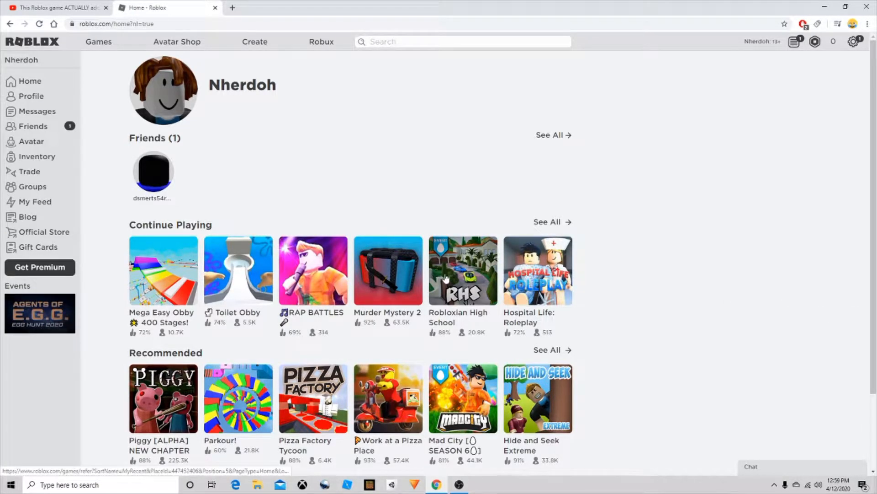
pyautogui.click(463, 271)
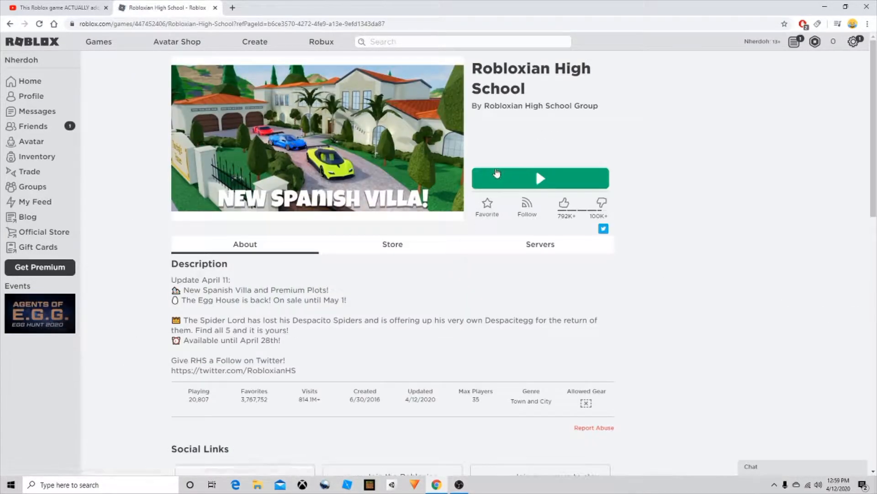
# - Play Robloxian High School, dismiss the class locations list, and walk the character to the store
pyautogui.click(539, 179)
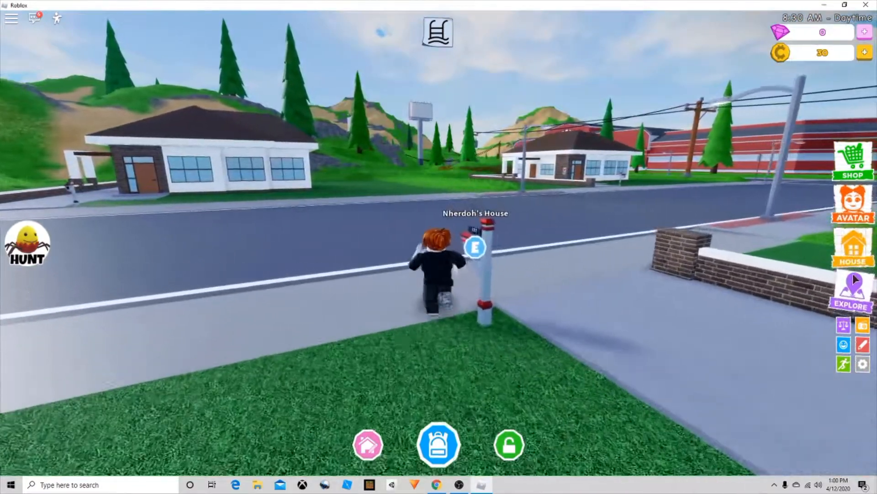
pyautogui.click(475, 247)
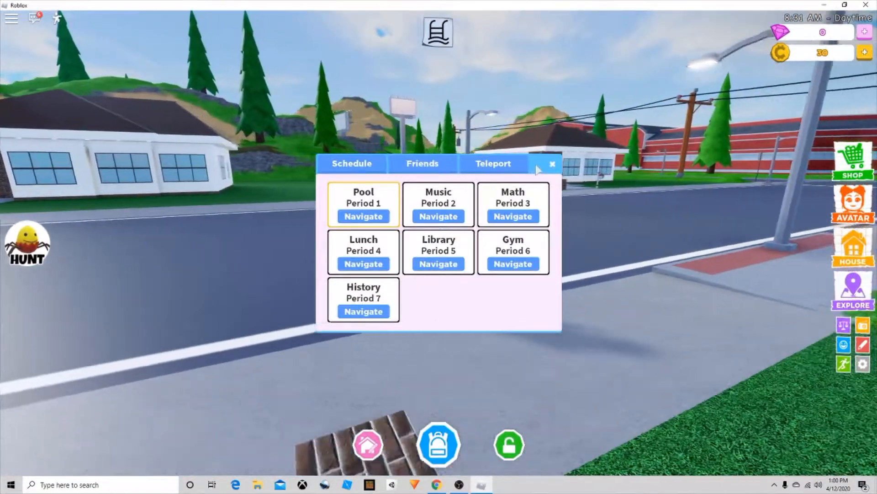
pyautogui.click(493, 164)
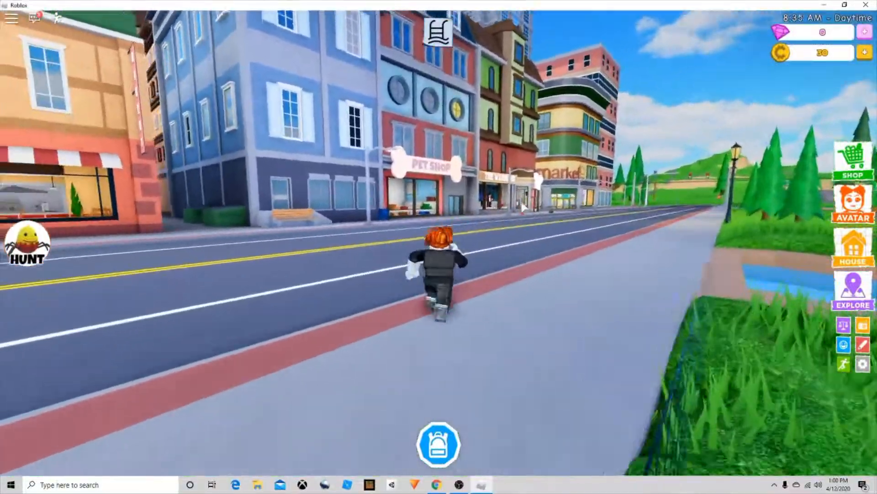
pyautogui.click(27, 245)
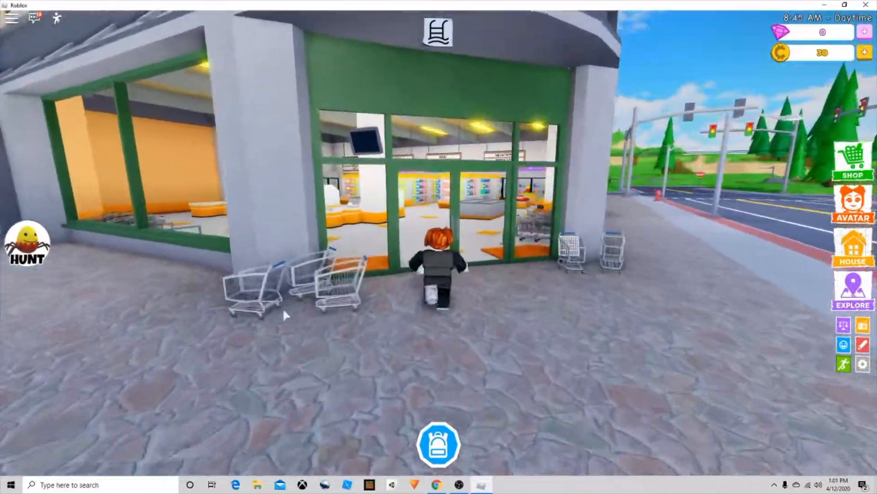
pyautogui.press('w')
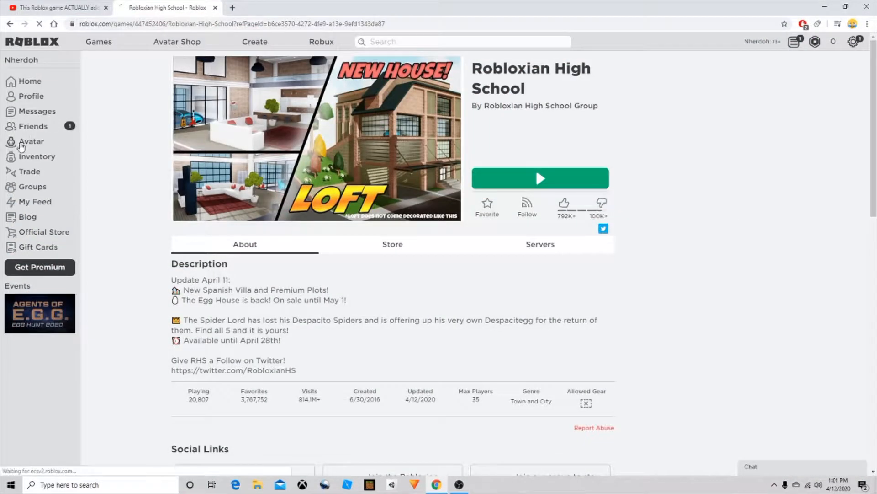
# - Remove the Pal Hair in the avatar editor so only the Despacitegg spider remains, then return home
pyautogui.click(31, 140)
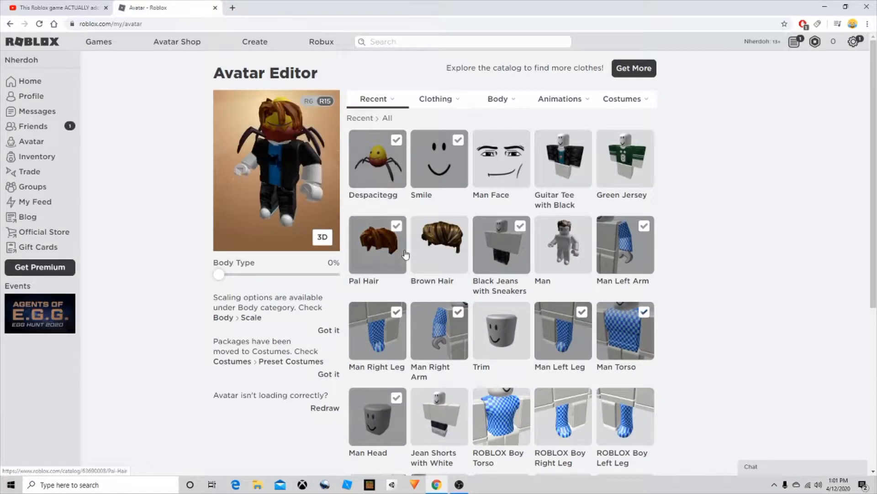
pyautogui.click(396, 225)
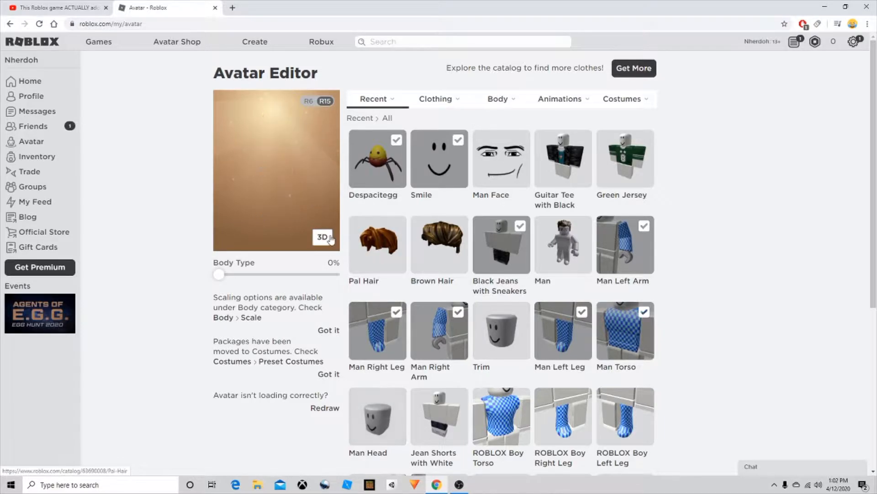
pyautogui.click(29, 80)
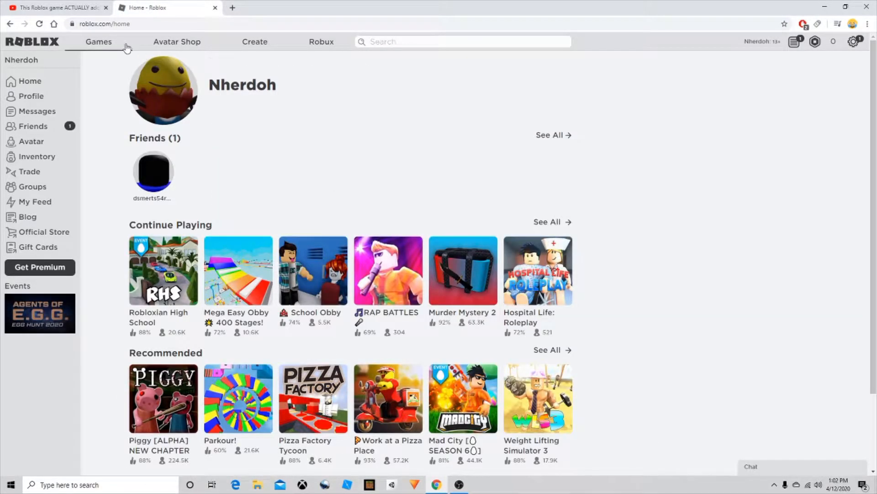
# - Search the games catalogue for 'Tower defense'
pyautogui.click(98, 42)
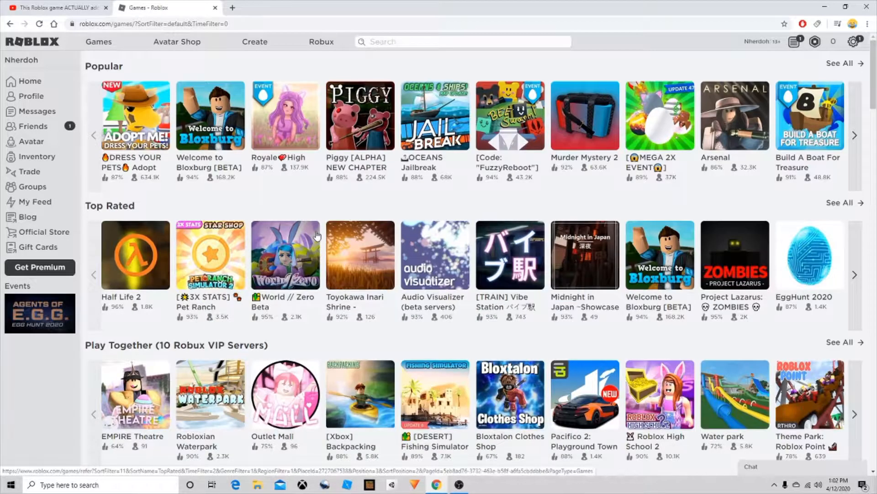
pyautogui.write('Tower defense')
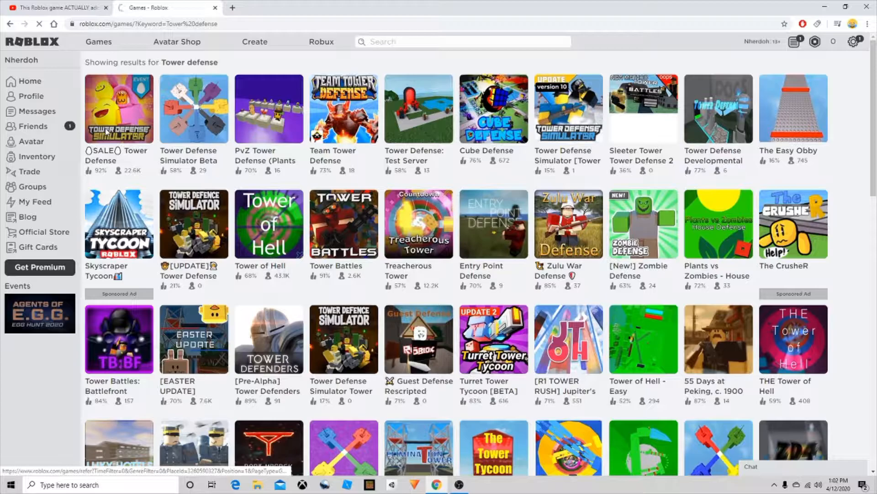
# - Launch a tower defense game from the results and walk up the steps into the Egg Hunt arch
pyautogui.click(118, 109)
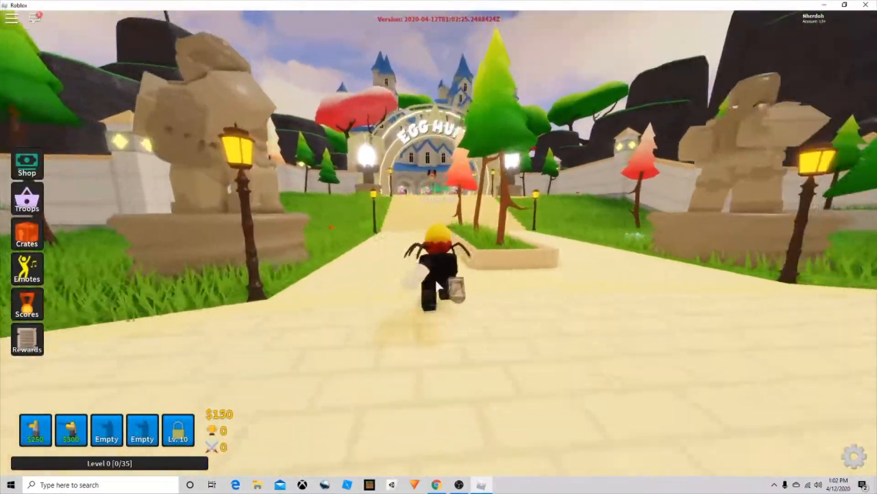
pyautogui.press('w')
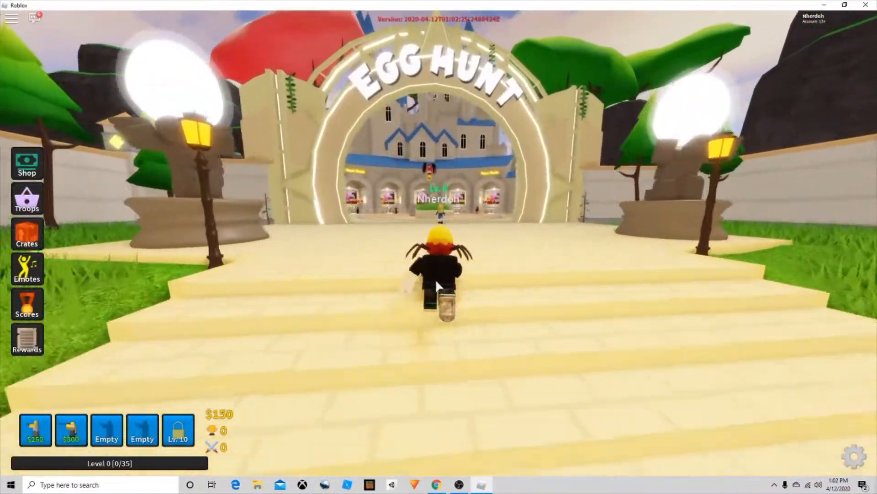
pyautogui.press('w')
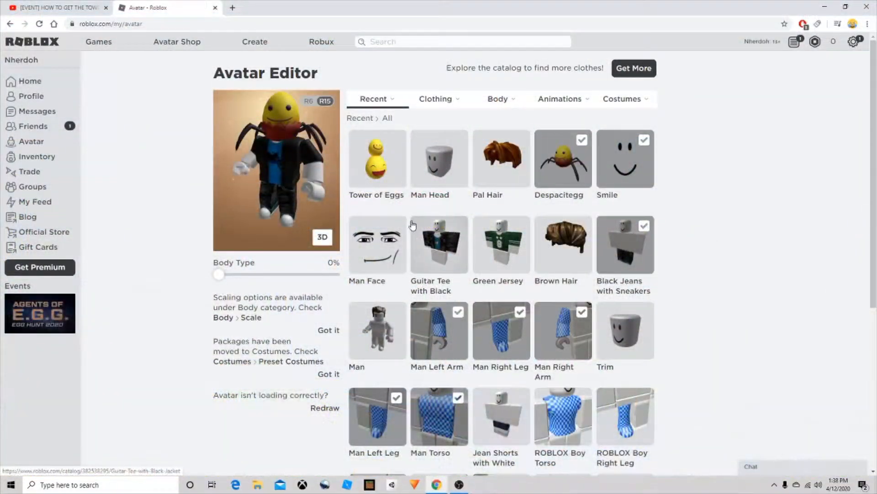
# - Wear the Tower of Eggs stacked on the Despacitegg spider, then return home
pyautogui.click(376, 161)
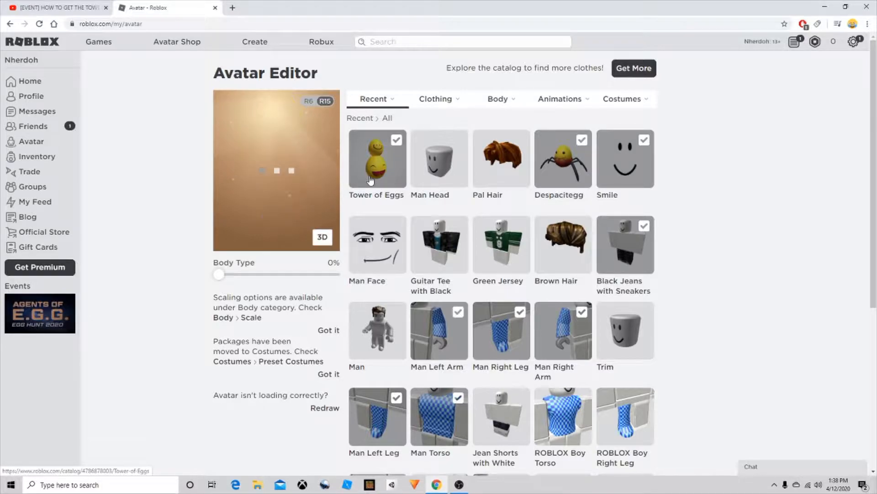
pyautogui.click(376, 158)
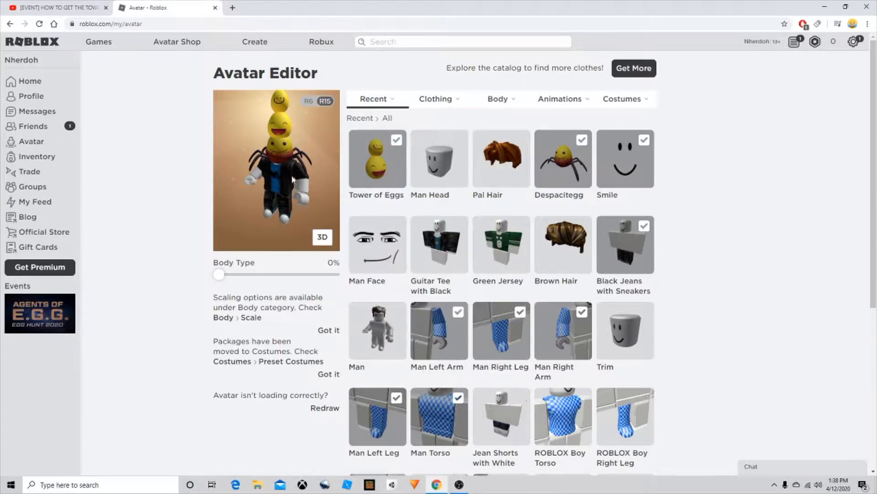
pyautogui.moveTo(70, 90)
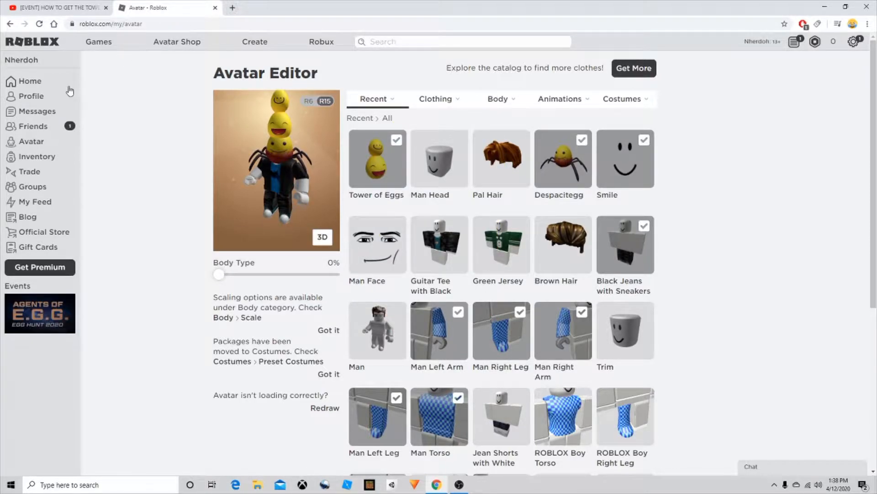
pyautogui.click(29, 80)
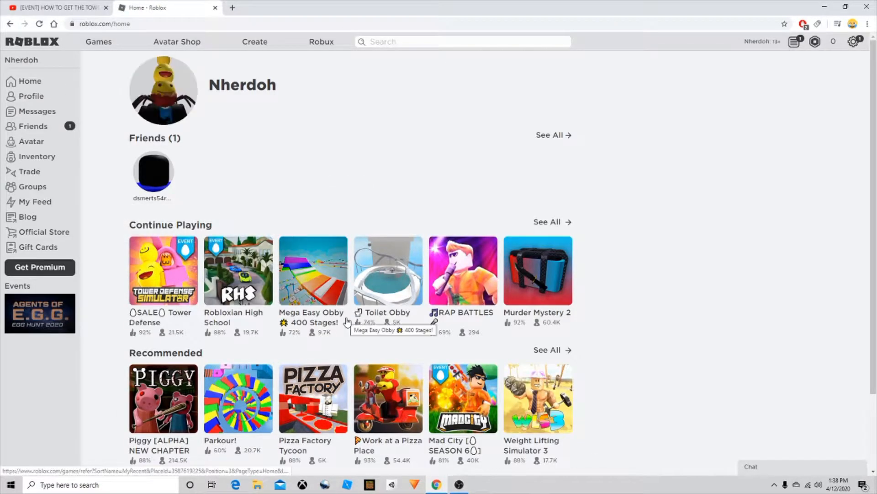
# - Launch RAP BATTLES so the avatar appears in the game lobby
pyautogui.click(463, 271)
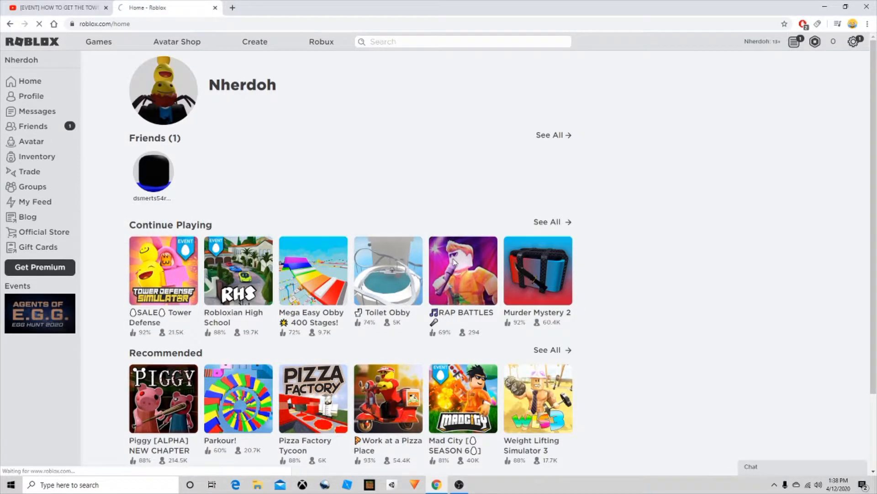
pyautogui.click(463, 270)
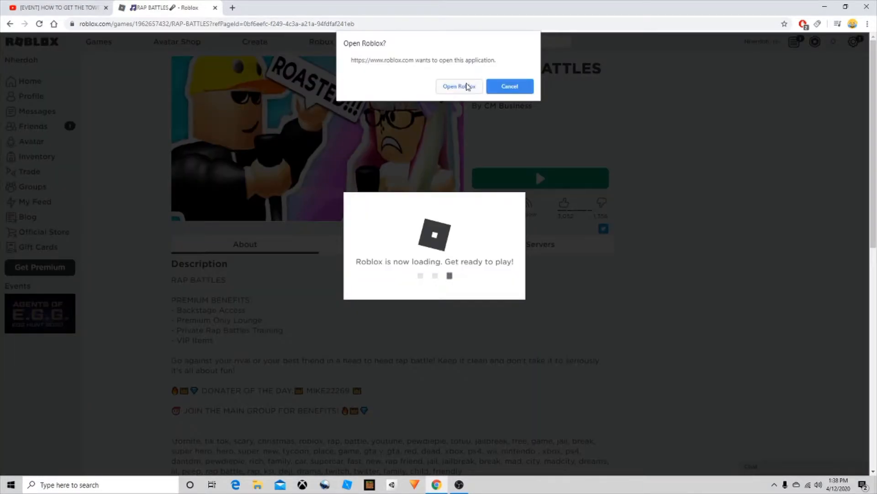
pyautogui.click(459, 86)
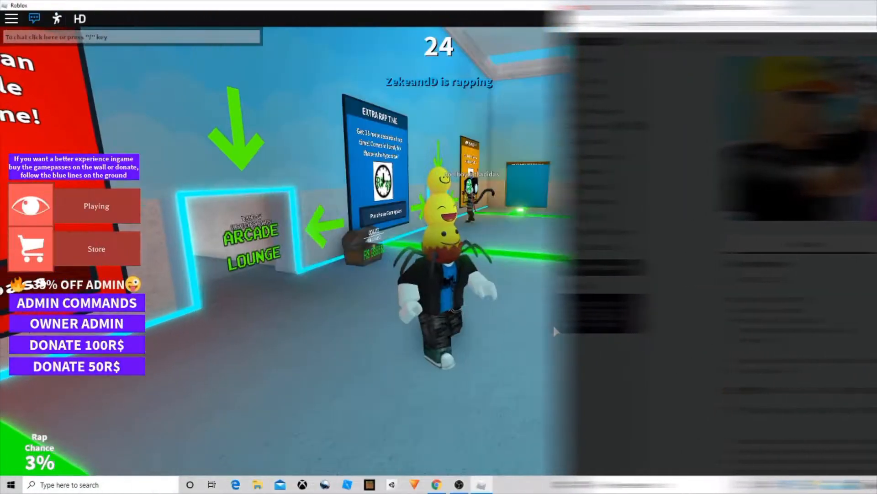